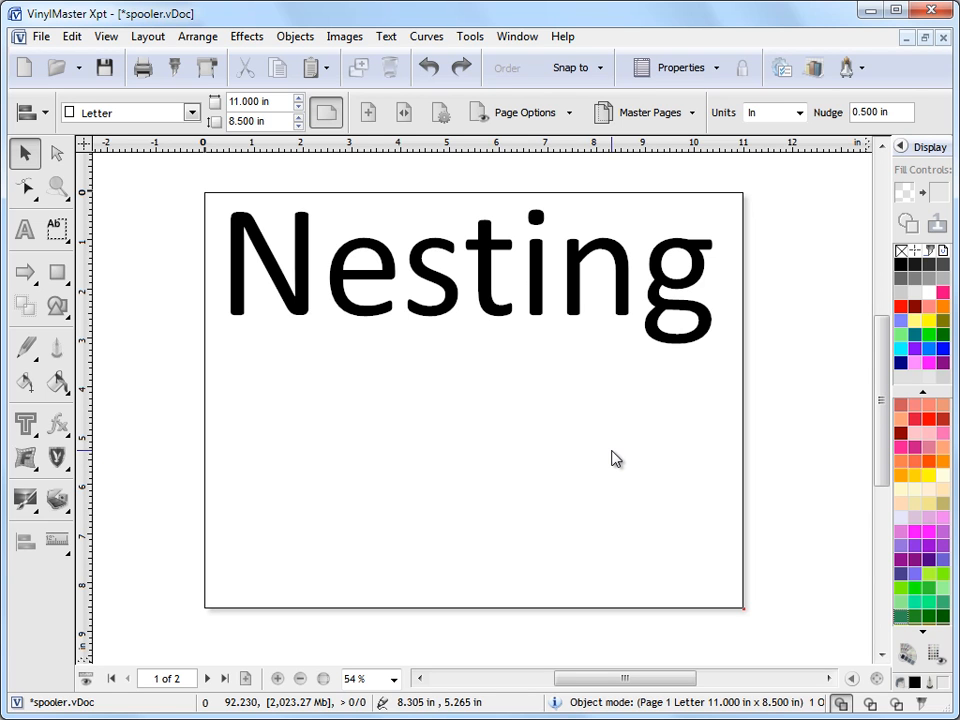
- Go to page 2 of 2, the 3x3 ft banner with scattered clipart and words
click(224, 678)
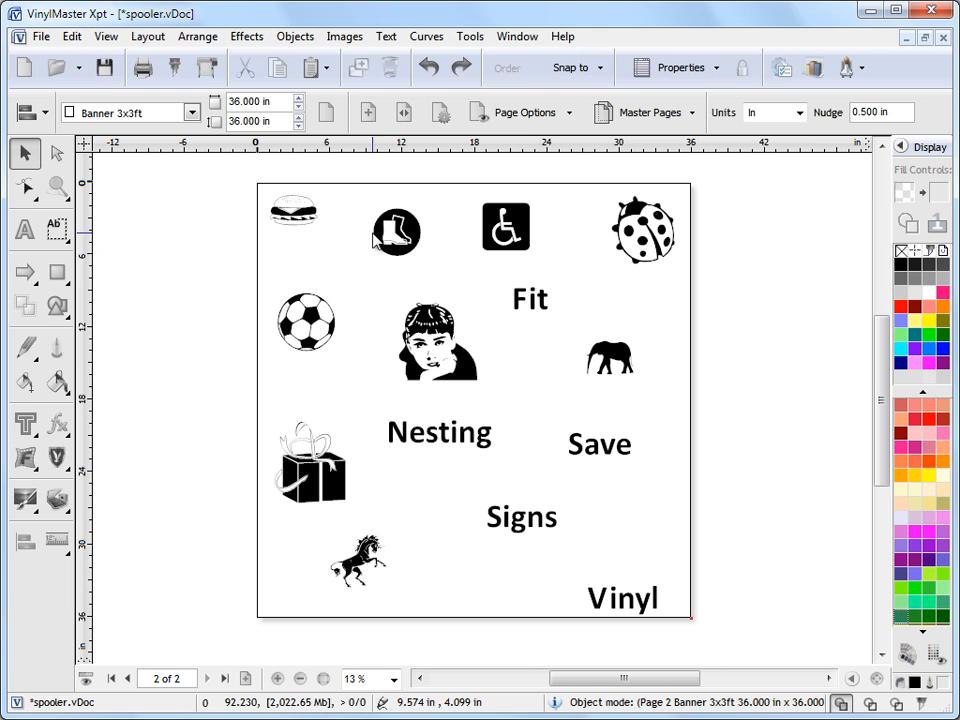
mouse_move(737, 428)
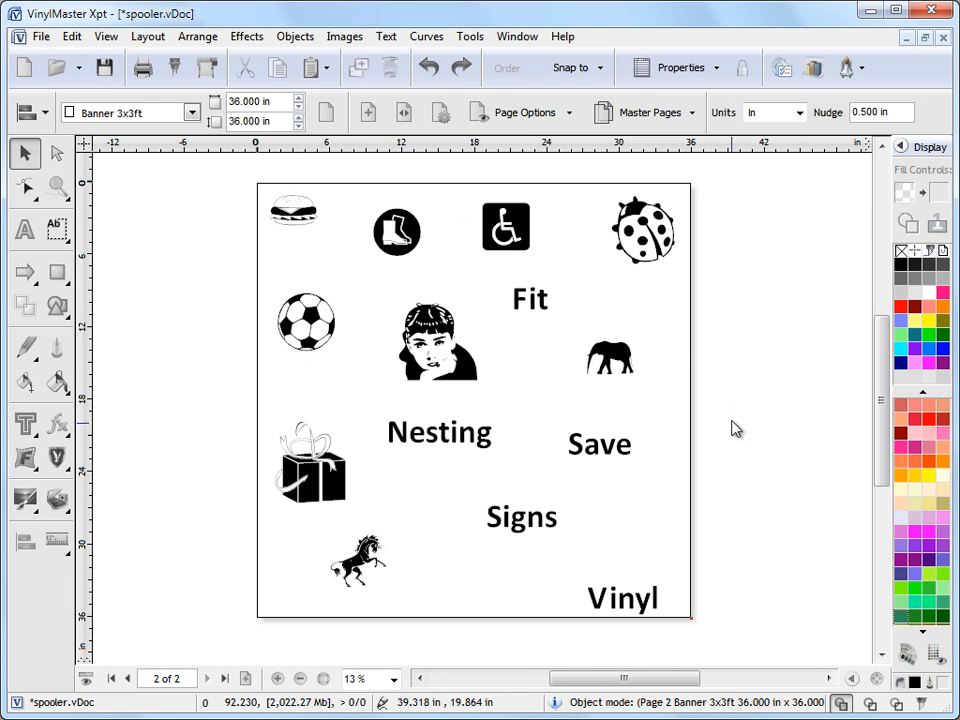
mouse_move(720, 544)
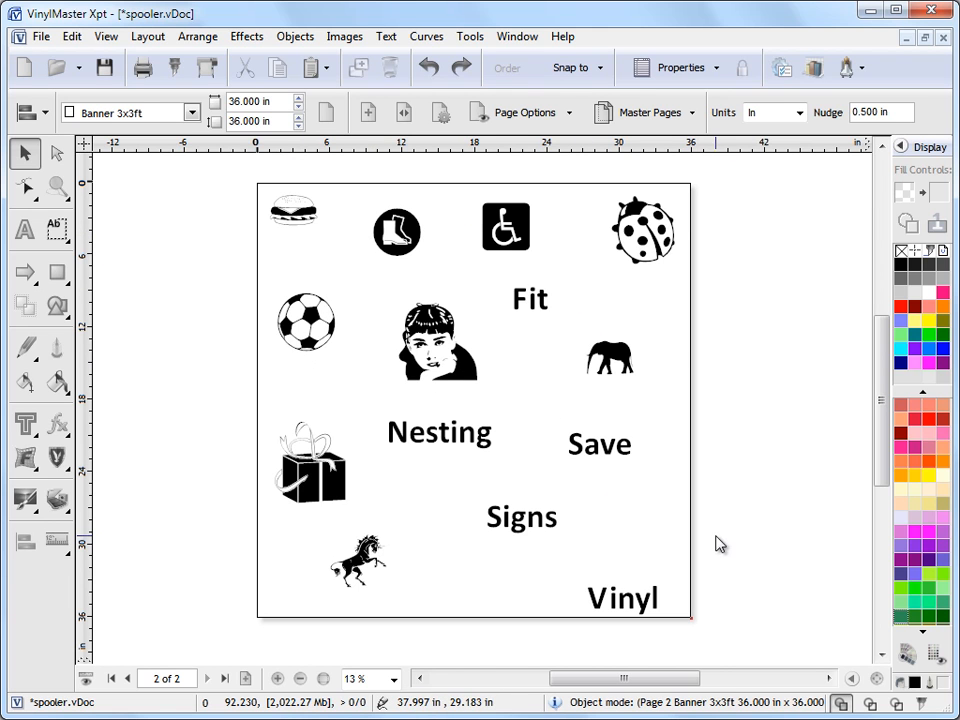
mouse_move(765, 498)
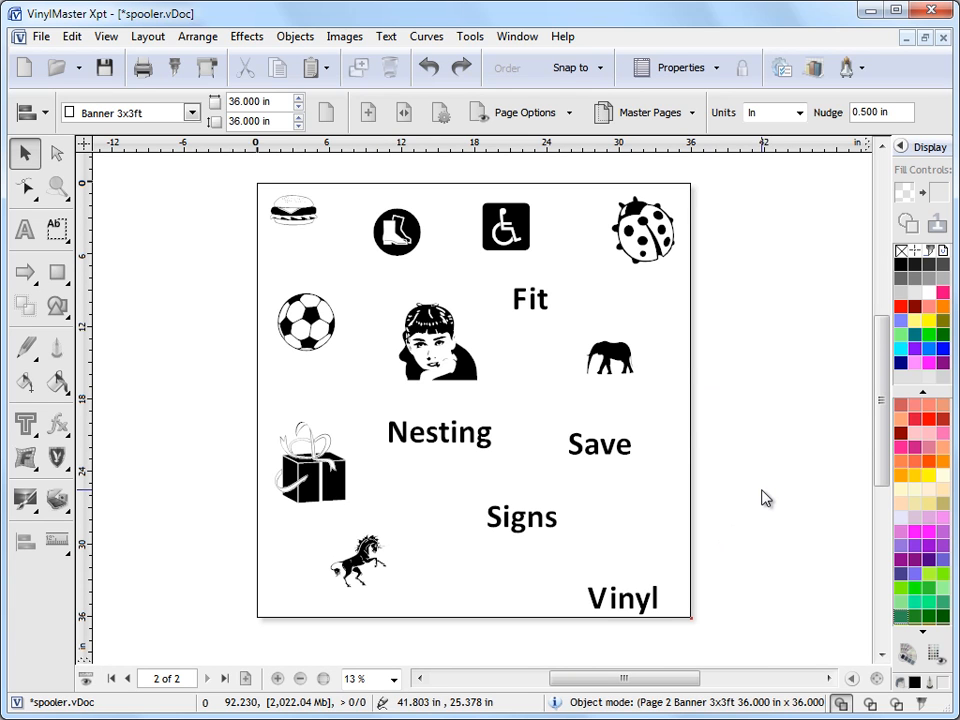
mouse_move(580, 462)
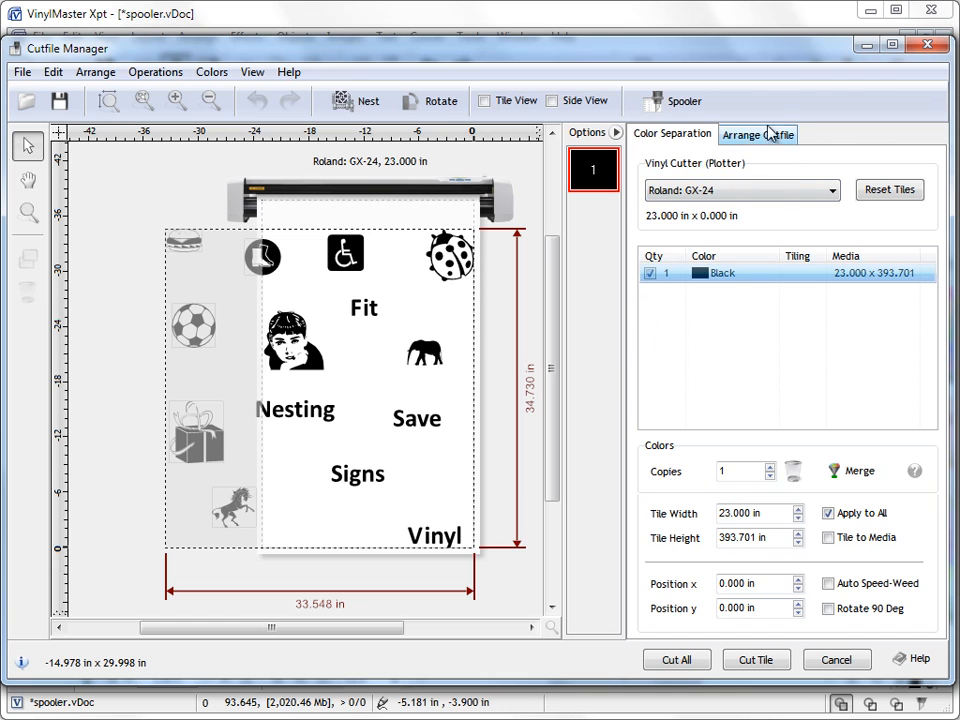
- Show Cutfile Manager's Arrange Cutfile tab for the banner, with tiling to media on
click(758, 134)
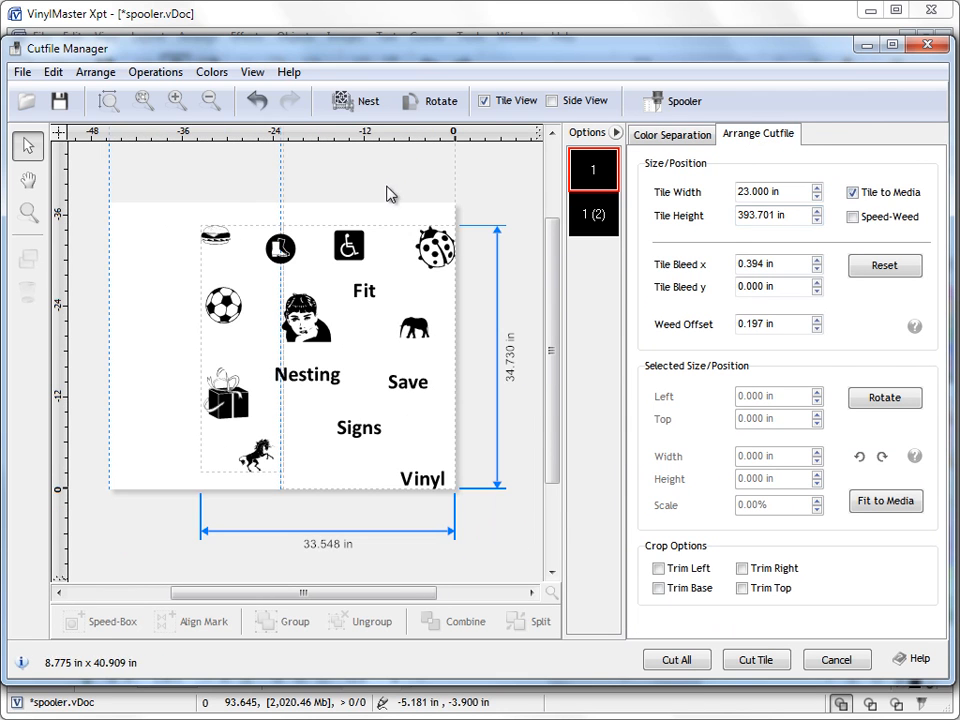
mouse_move(507, 294)
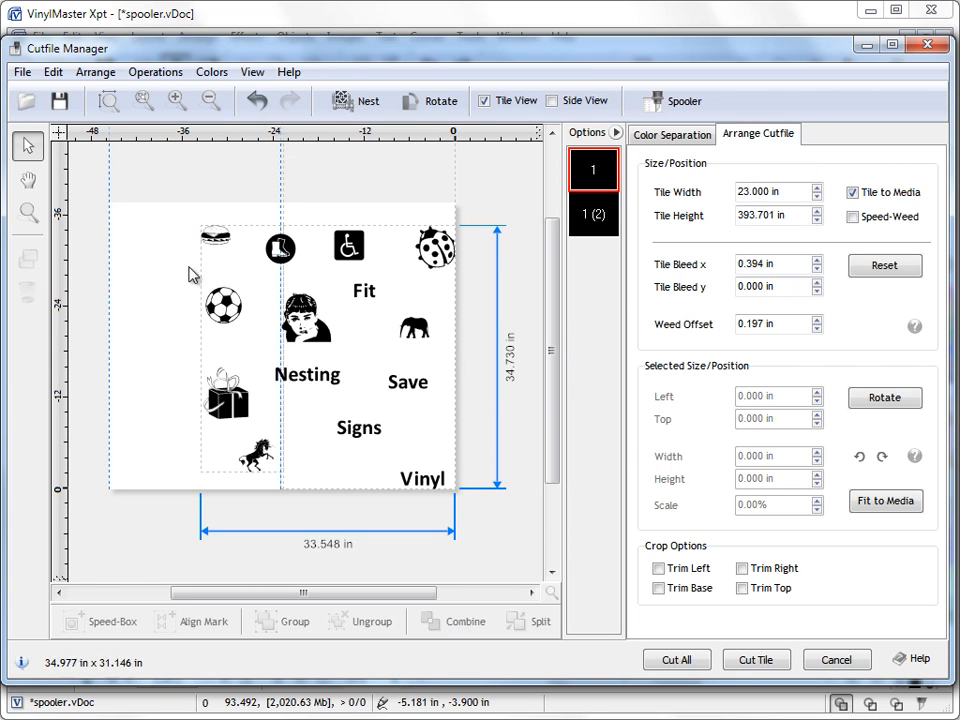
mouse_move(433, 291)
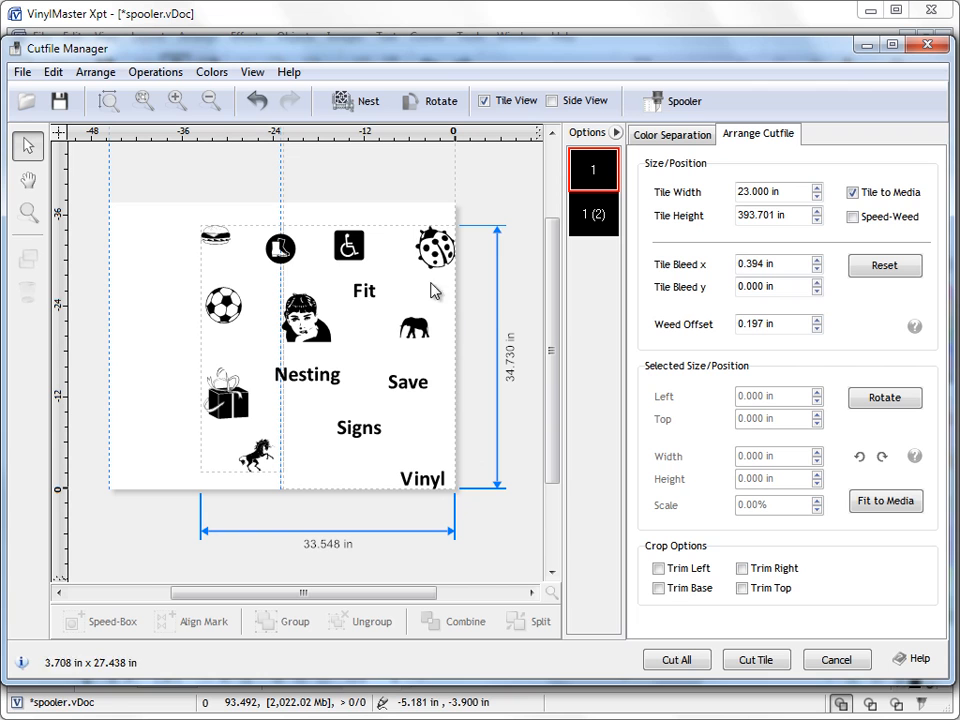
mouse_move(517, 393)
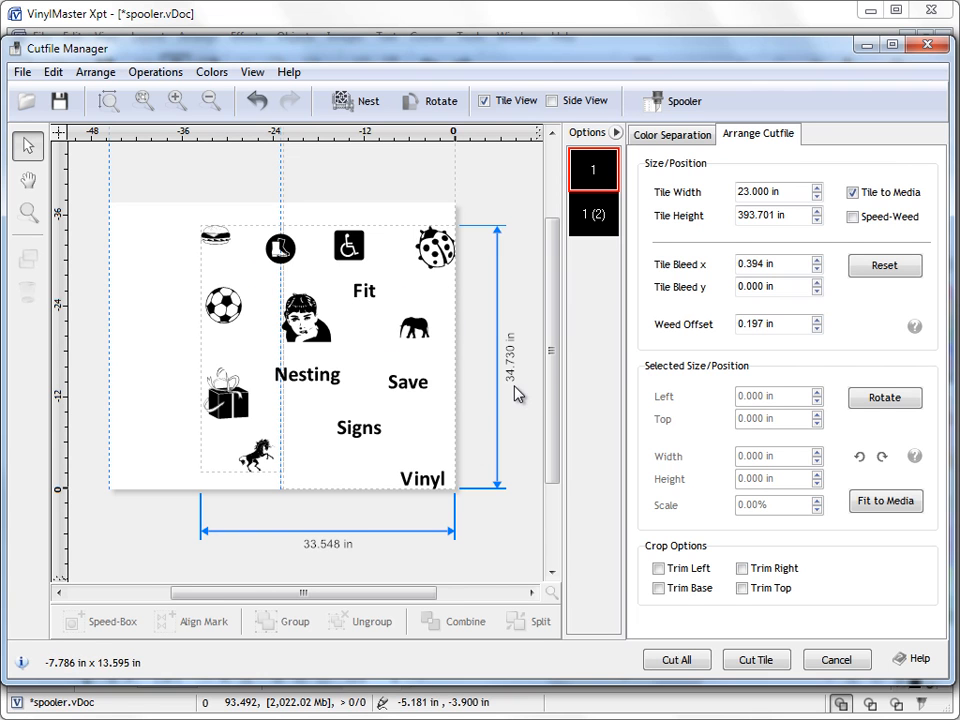
mouse_move(349, 565)
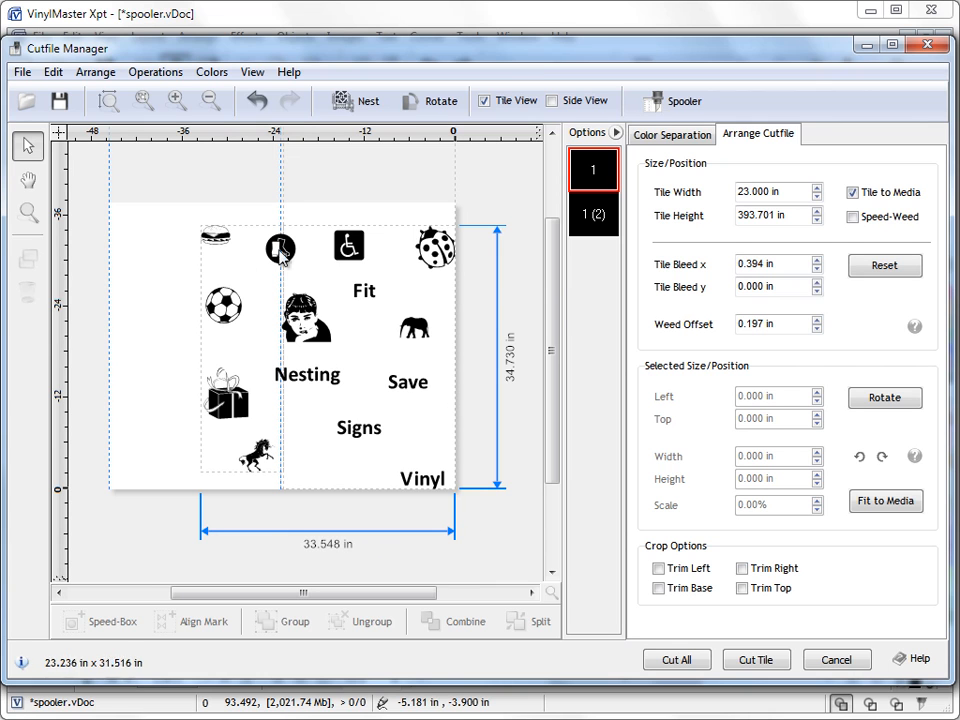
mouse_move(313, 448)
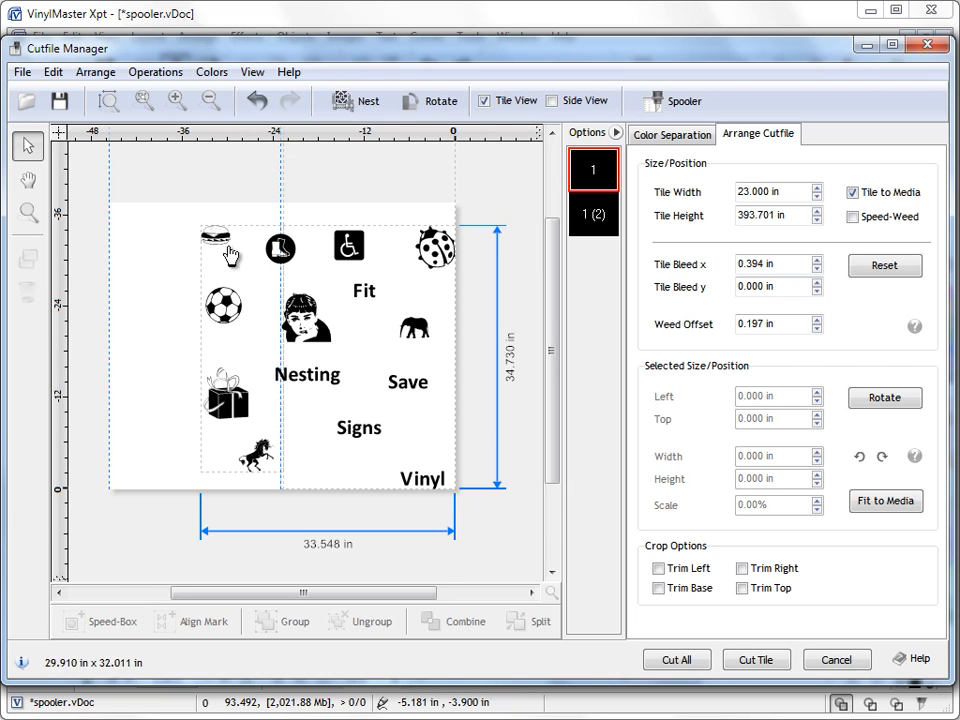
mouse_move(380, 528)
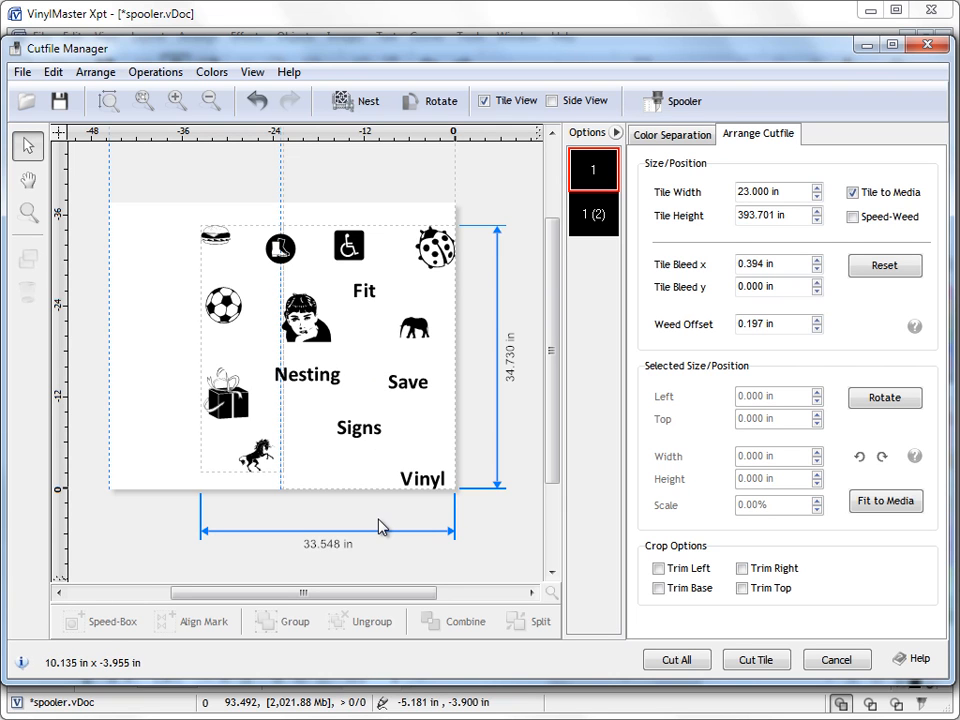
mouse_move(408, 520)
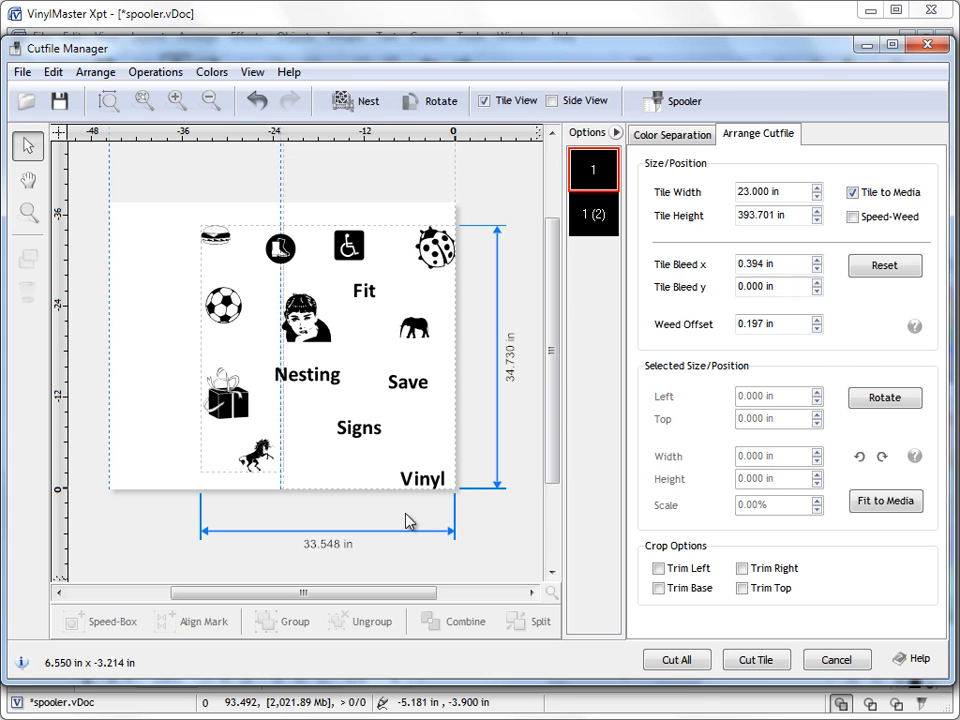
mouse_move(355, 100)
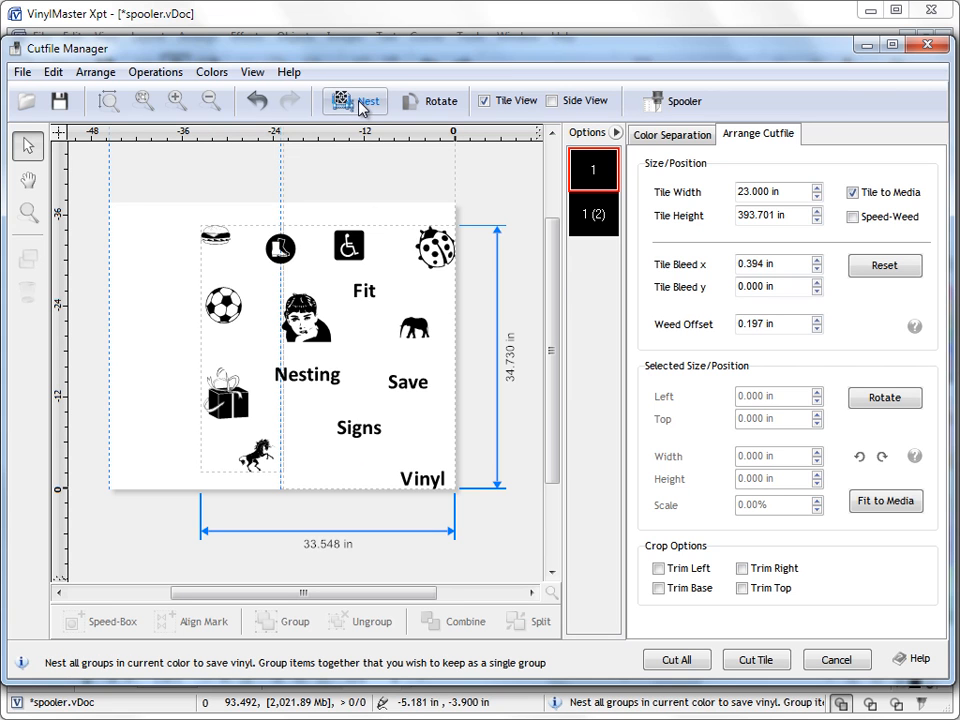
- Nest the artwork into a 22 by 17 inch layout and enable Speed-Weed boxes
click(356, 100)
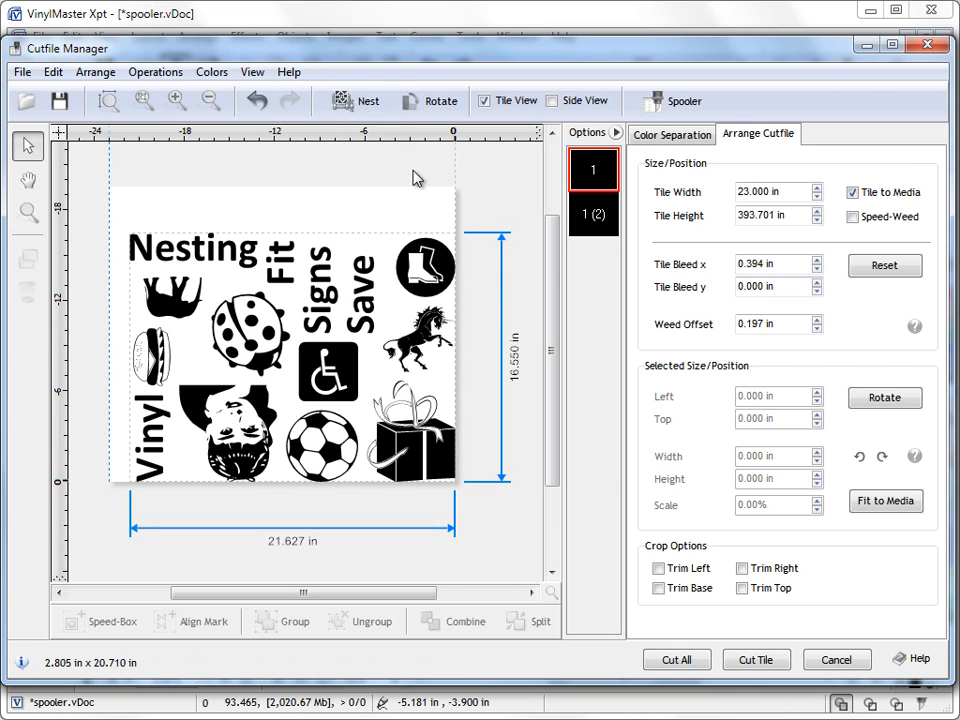
mouse_move(491, 527)
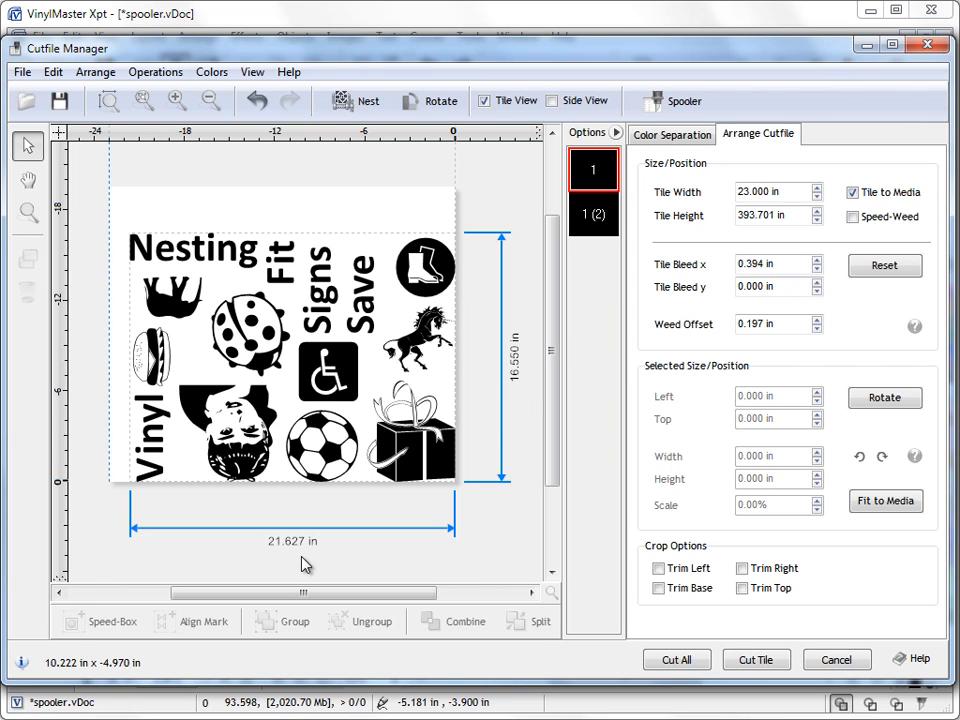
mouse_move(175, 247)
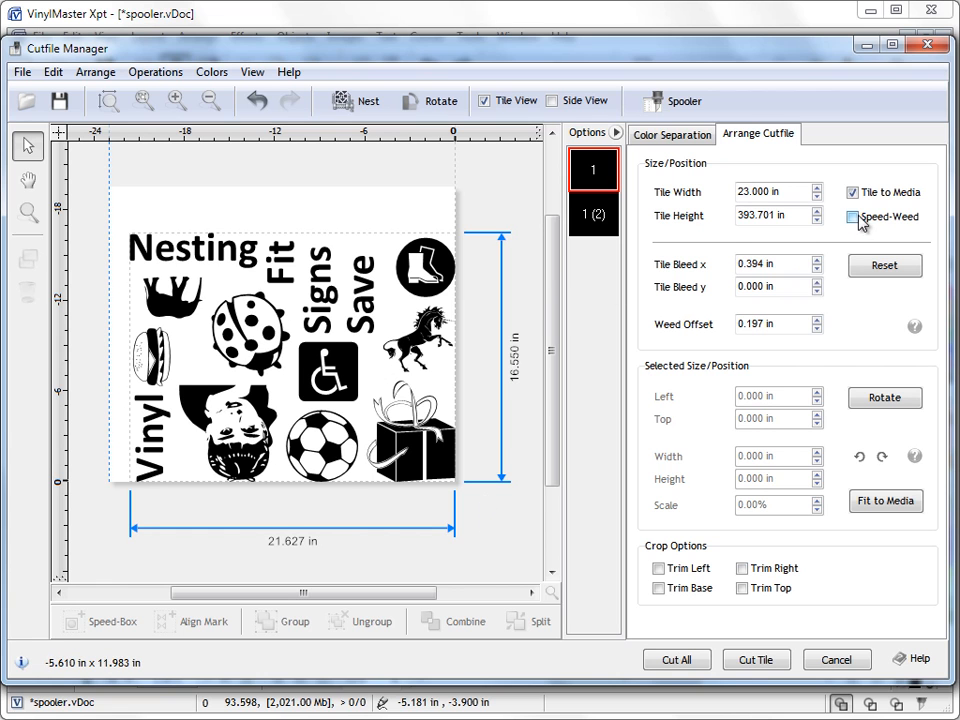
click(852, 217)
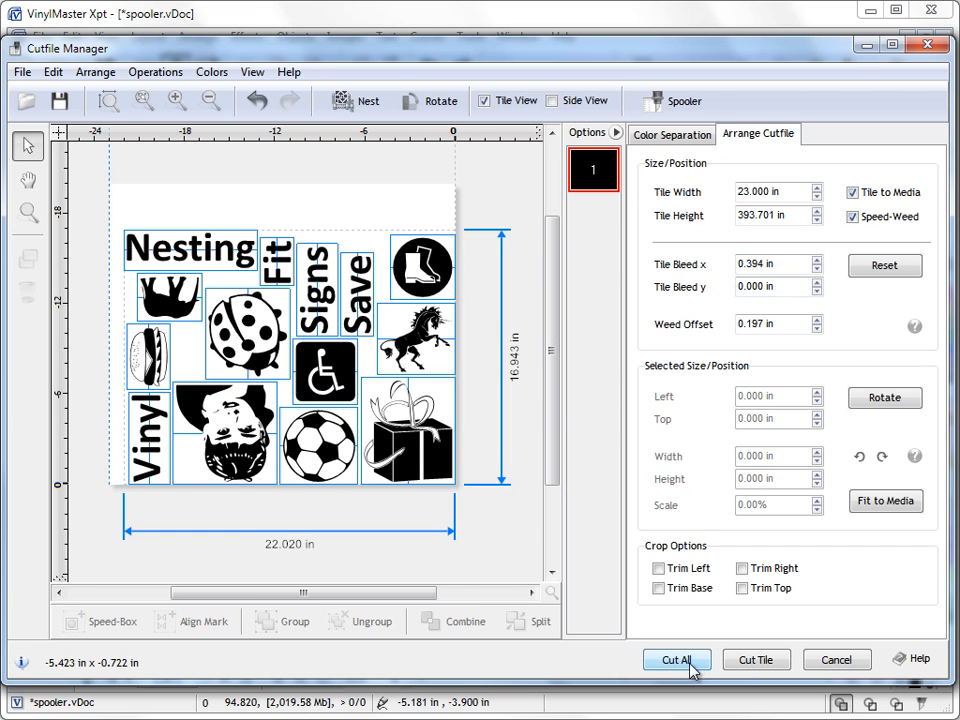
- Send the nested 22 by 17 inch job to the Vinyl Spooler
click(677, 660)
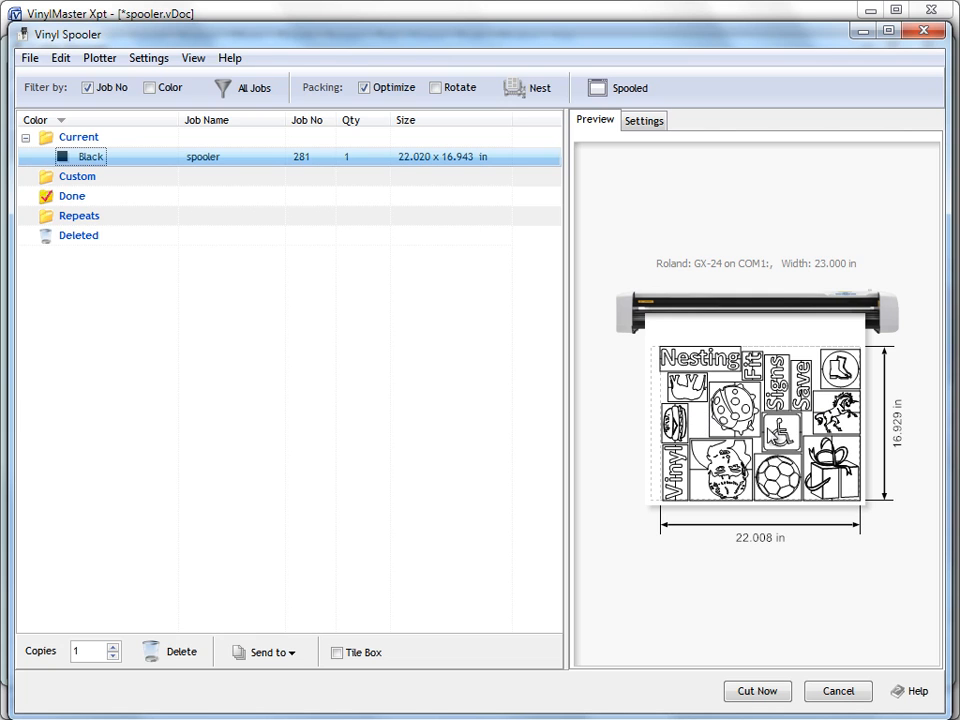
mouse_move(850, 485)
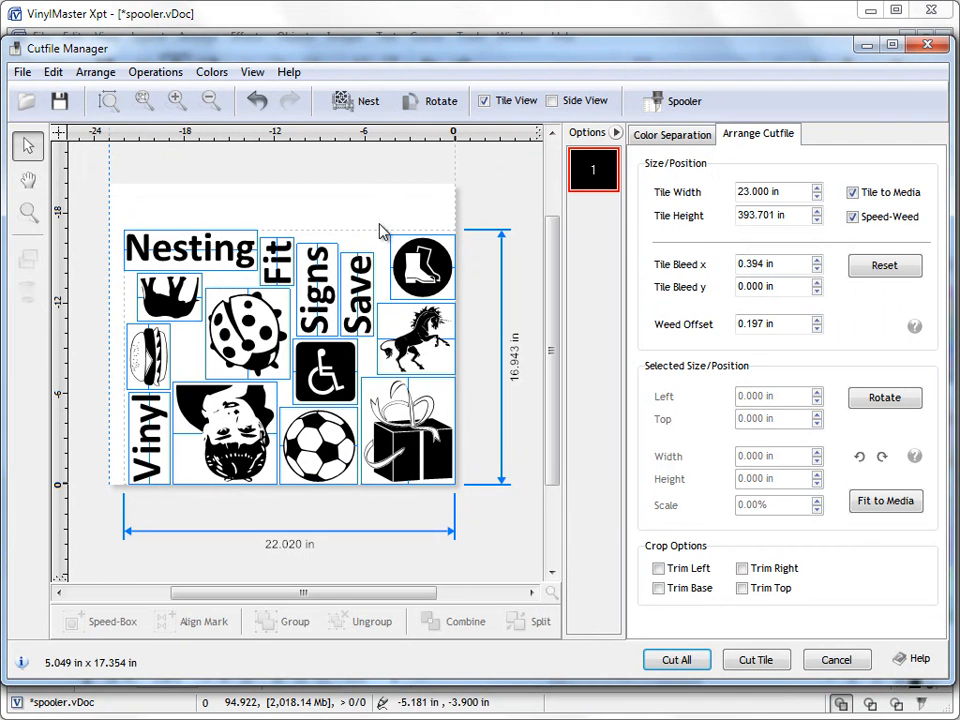
- Select the Nesting text and cancel Cutfile Manager back to the design page
click(322, 372)
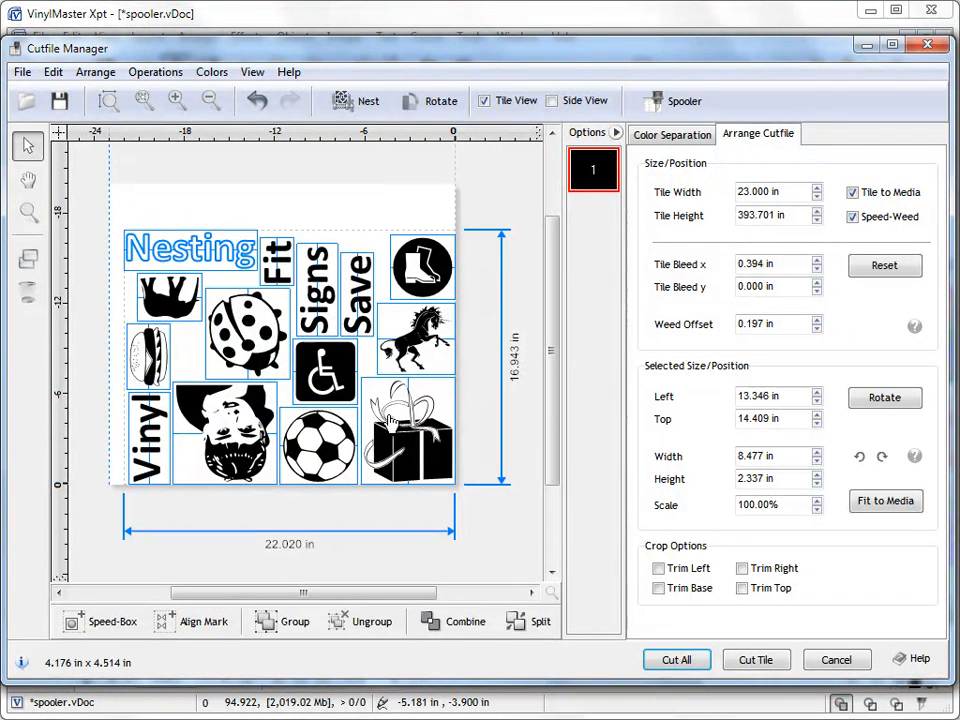
click(836, 659)
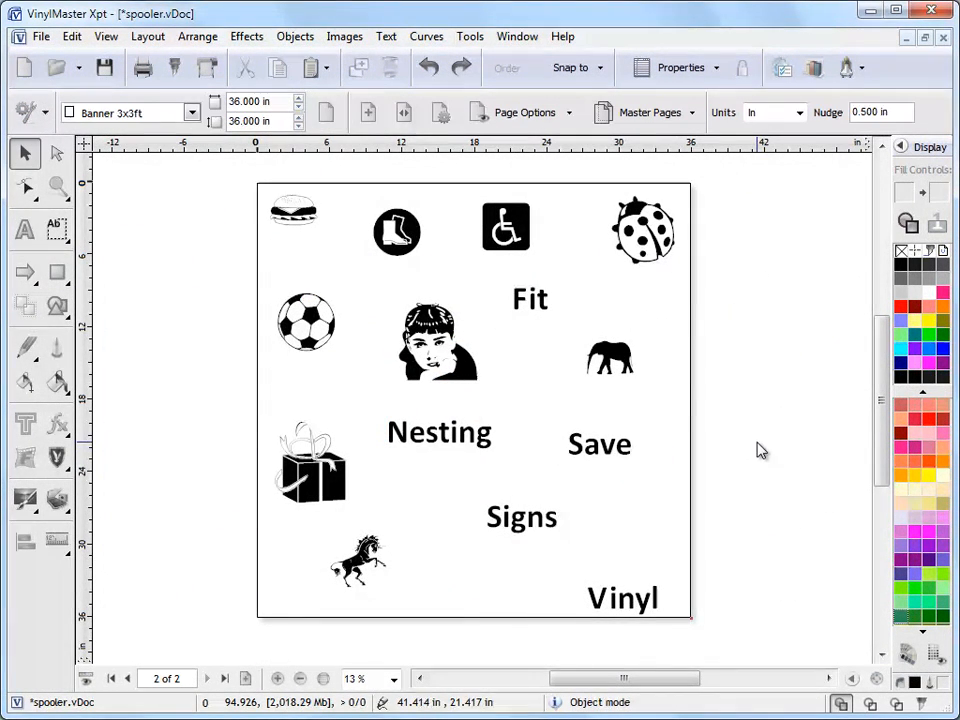
mouse_move(628, 453)
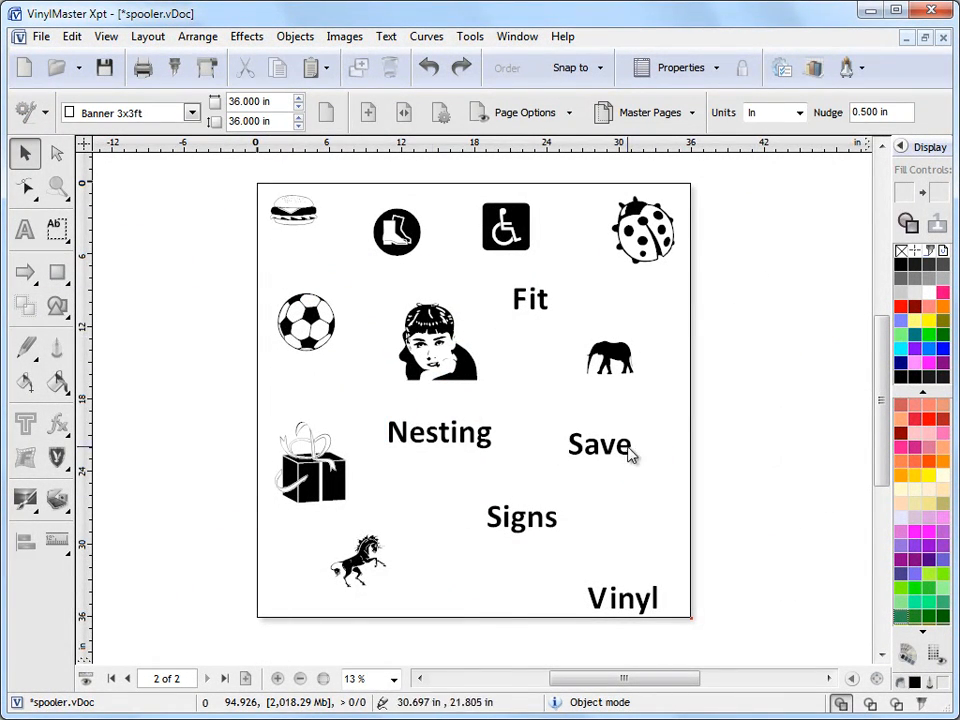
mouse_move(707, 446)
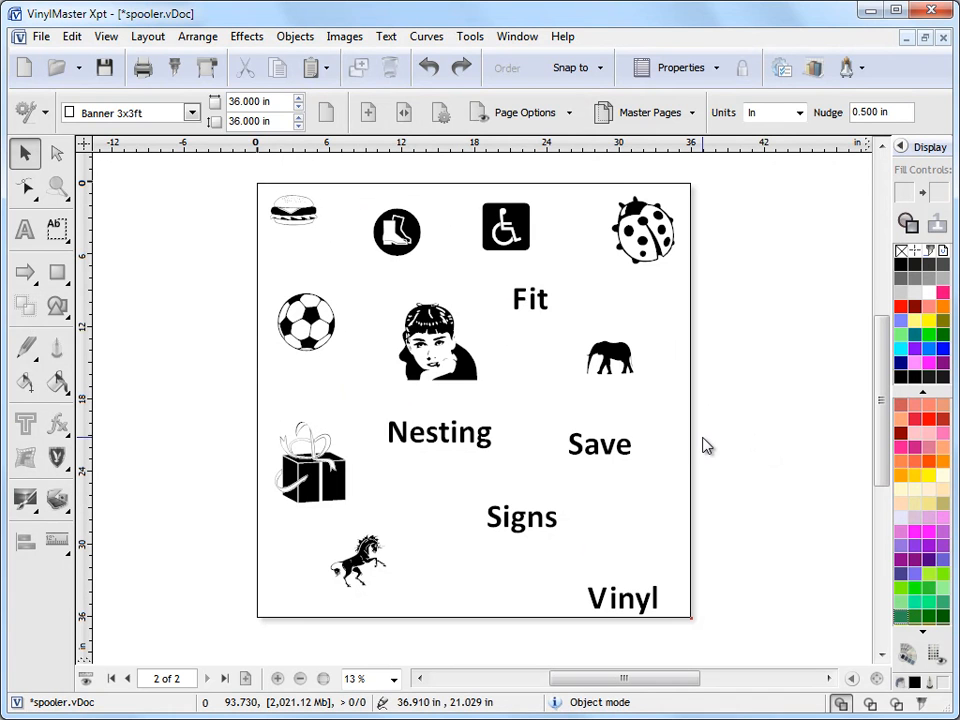
- Select the gift box clipart and reopen Cutfile Manager showing the unnested black layer
click(310, 463)
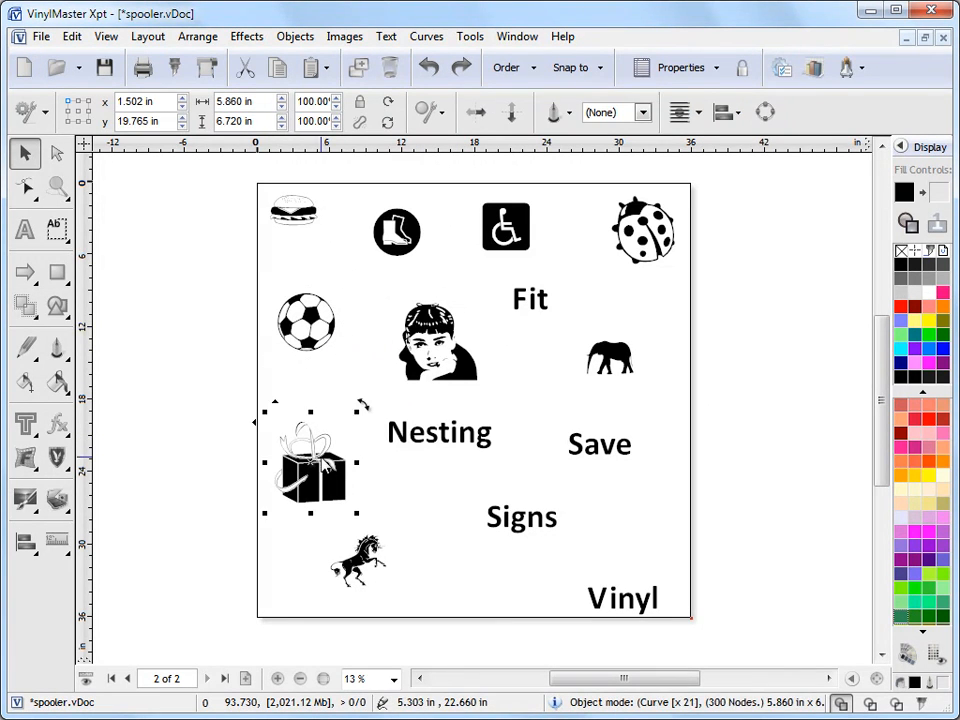
click(623, 597)
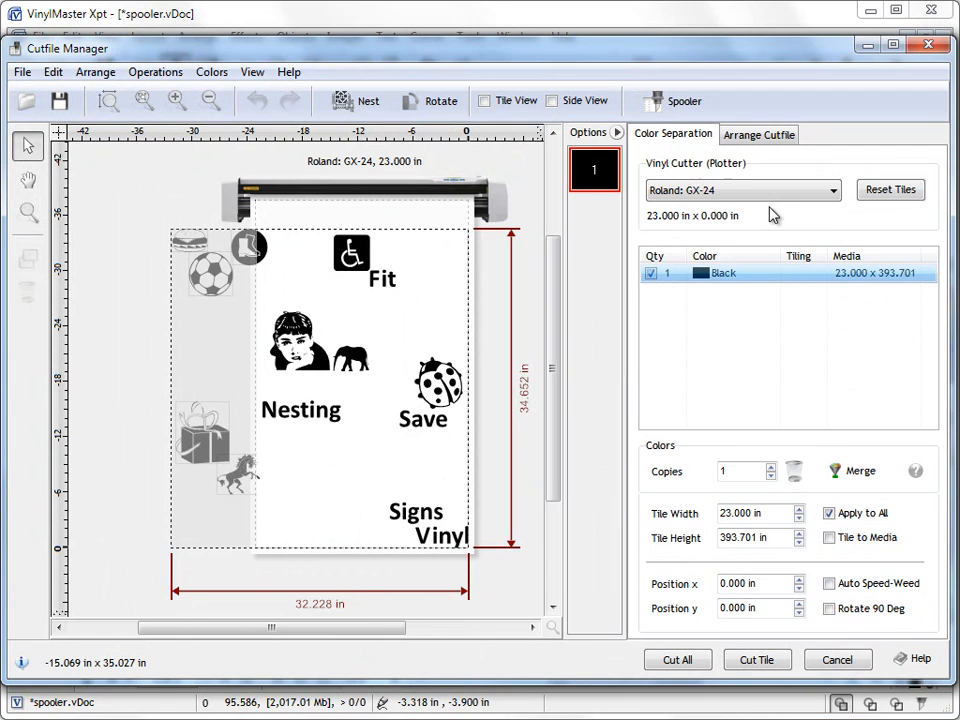
- Enable Tile to Media without Speed-Weed and nest twice, to about 21.6 by 25.4 inches
click(759, 133)
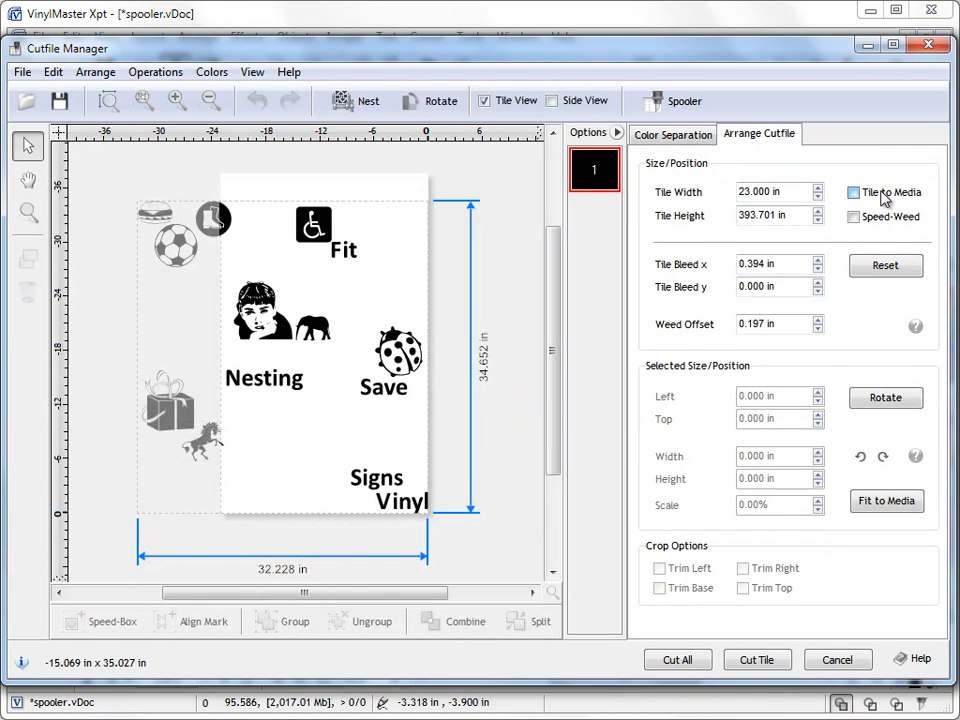
click(854, 192)
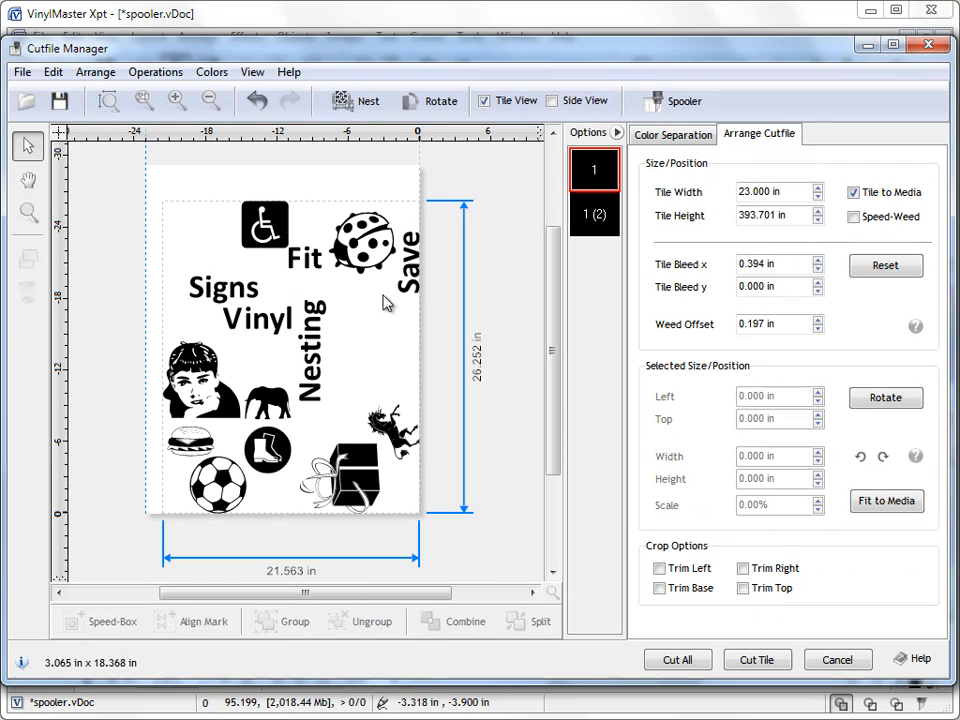
click(245, 295)
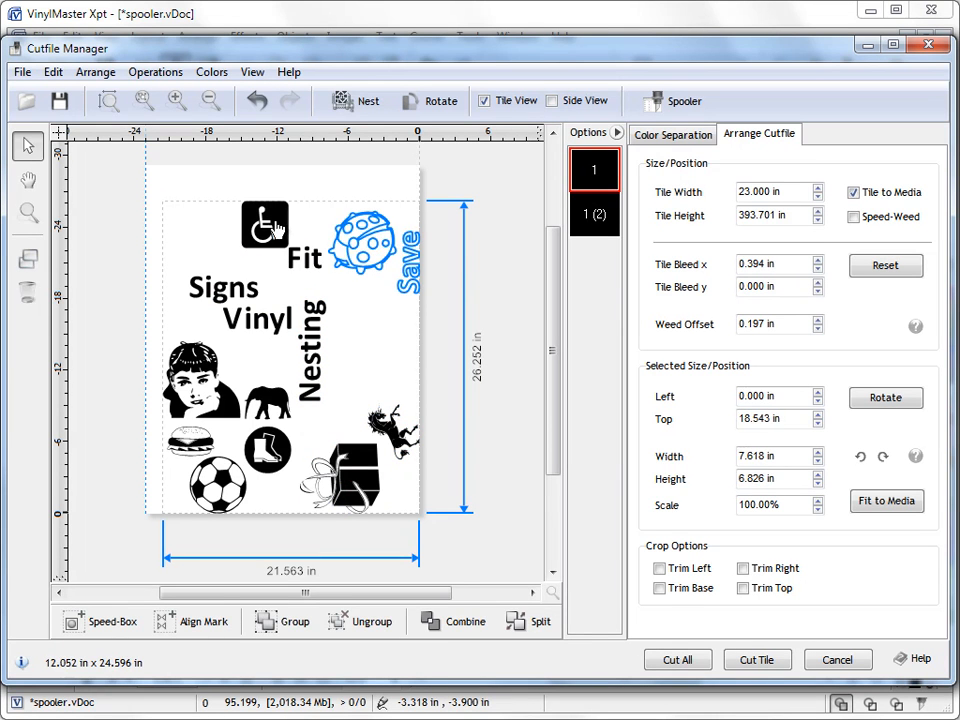
click(355, 101)
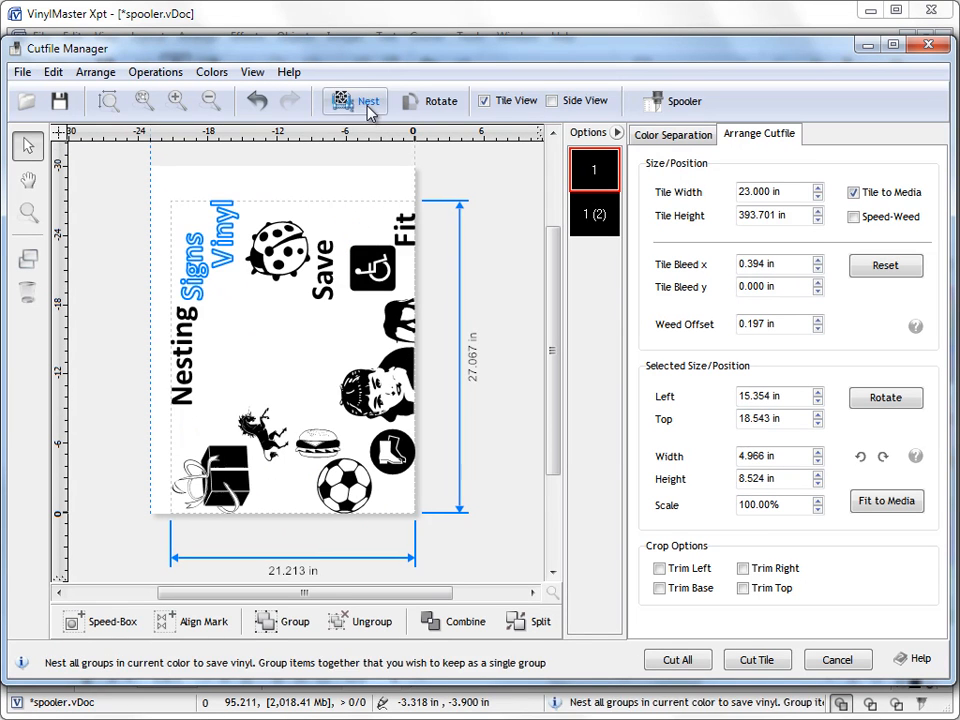
click(355, 101)
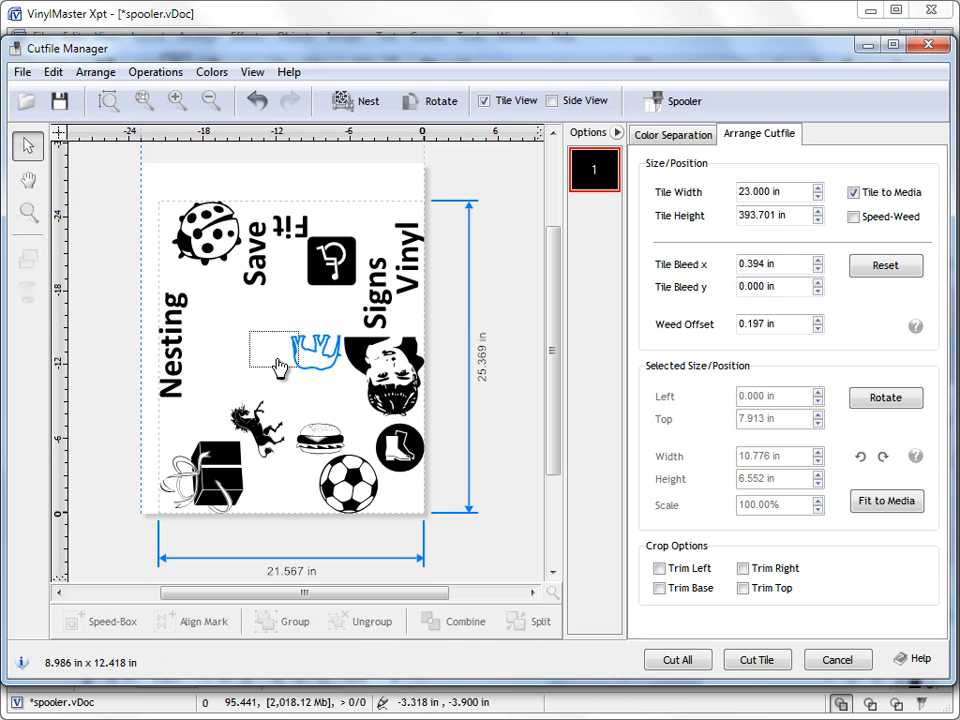
- Ungroup the horse, gift box and Nesting cluster, re-nesting to about 21.5 by 19.4 inches
click(356, 101)
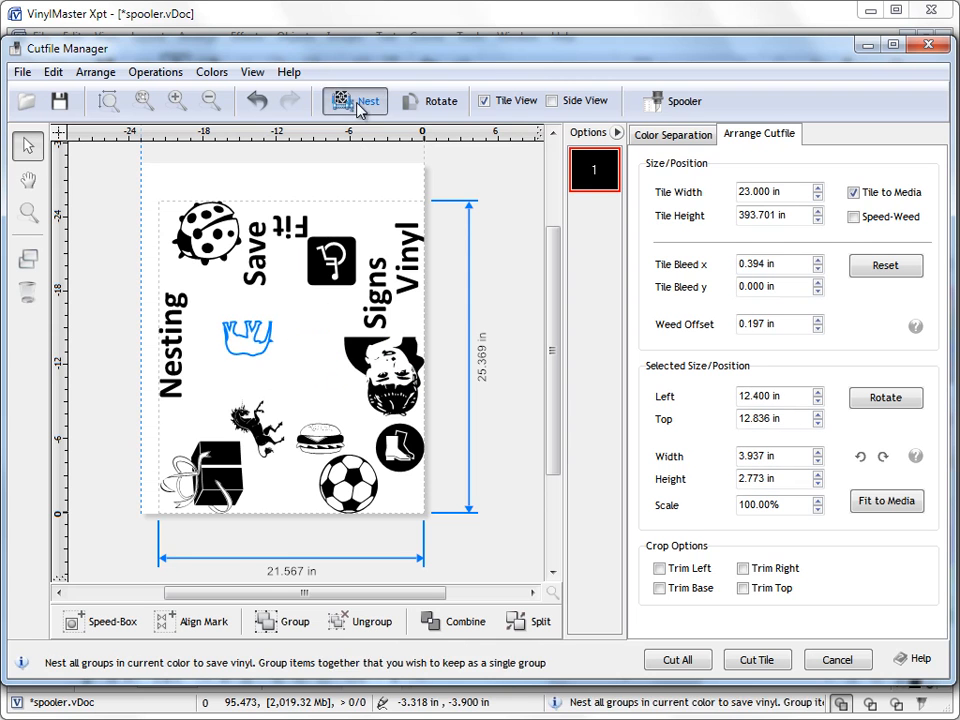
click(354, 101)
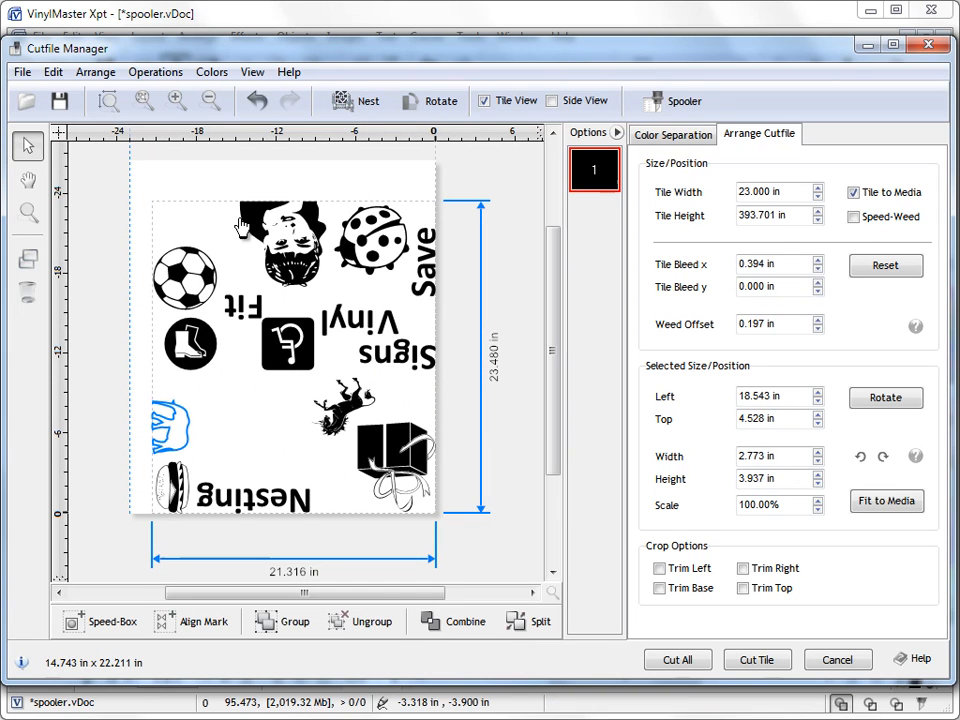
click(395, 340)
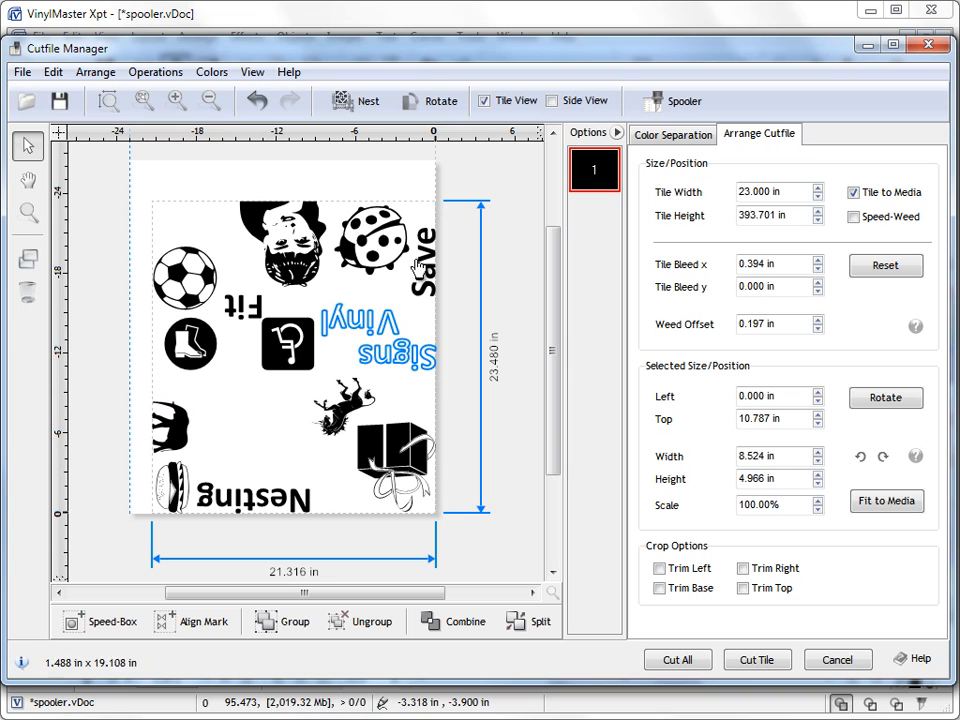
click(287, 343)
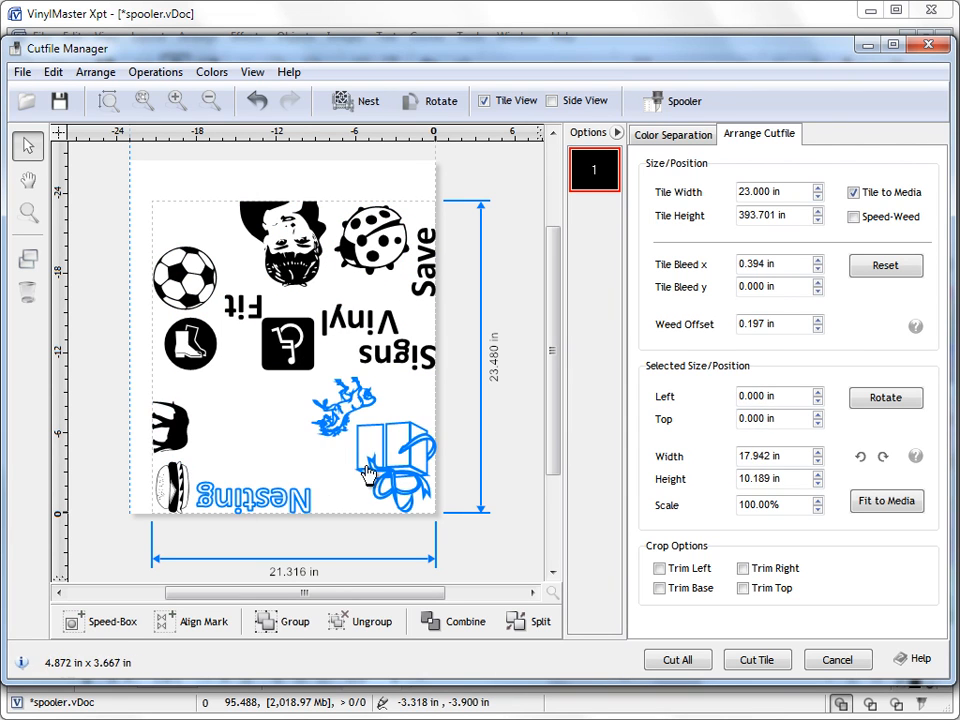
click(360, 621)
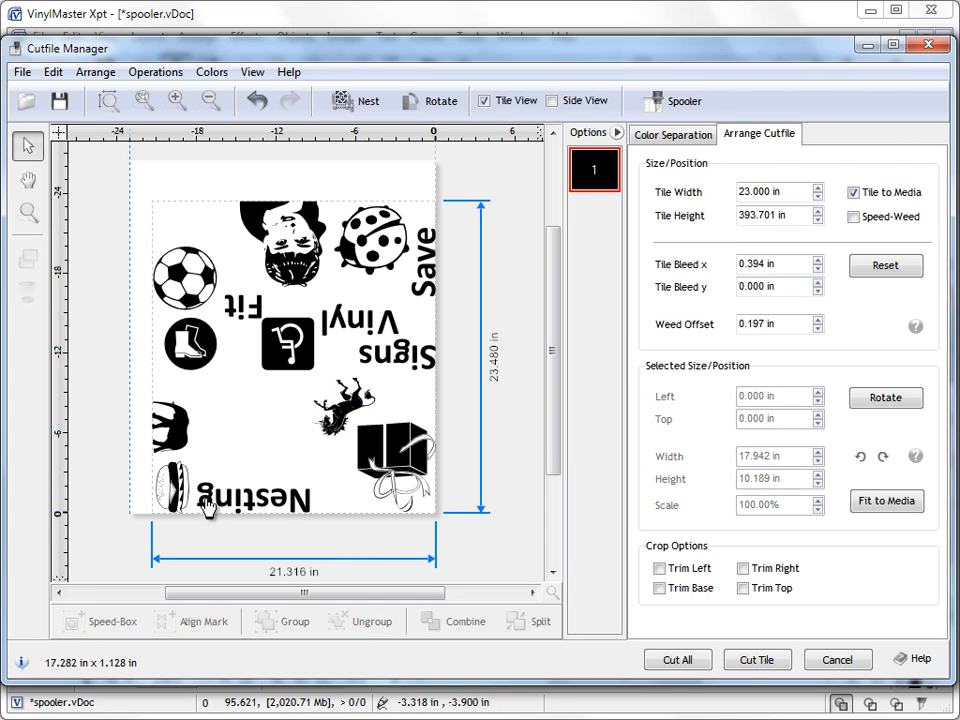
click(287, 503)
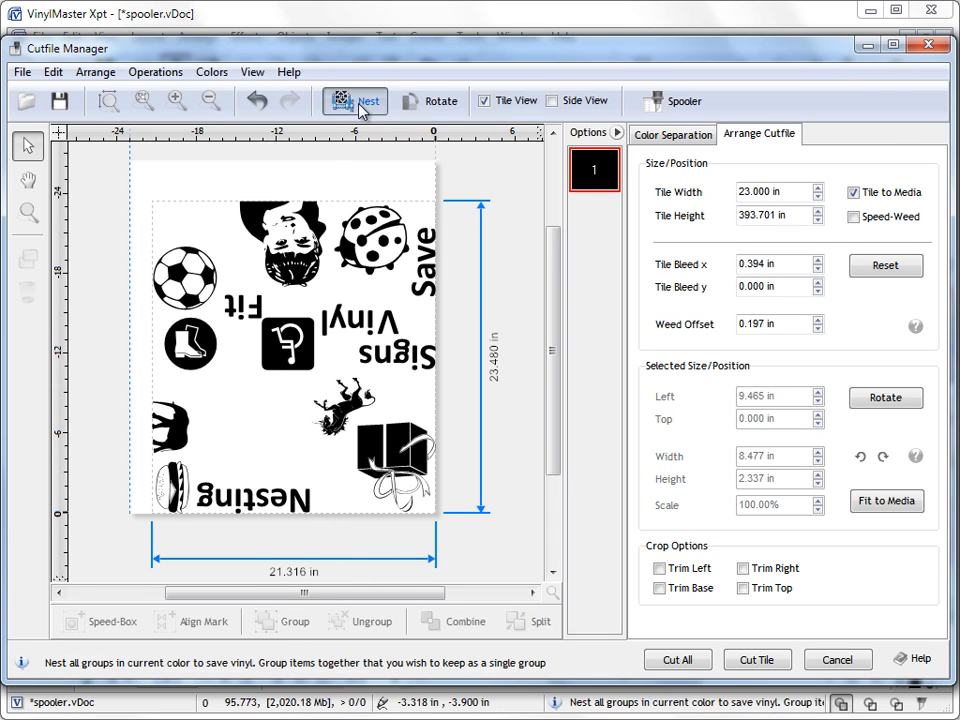
click(355, 100)
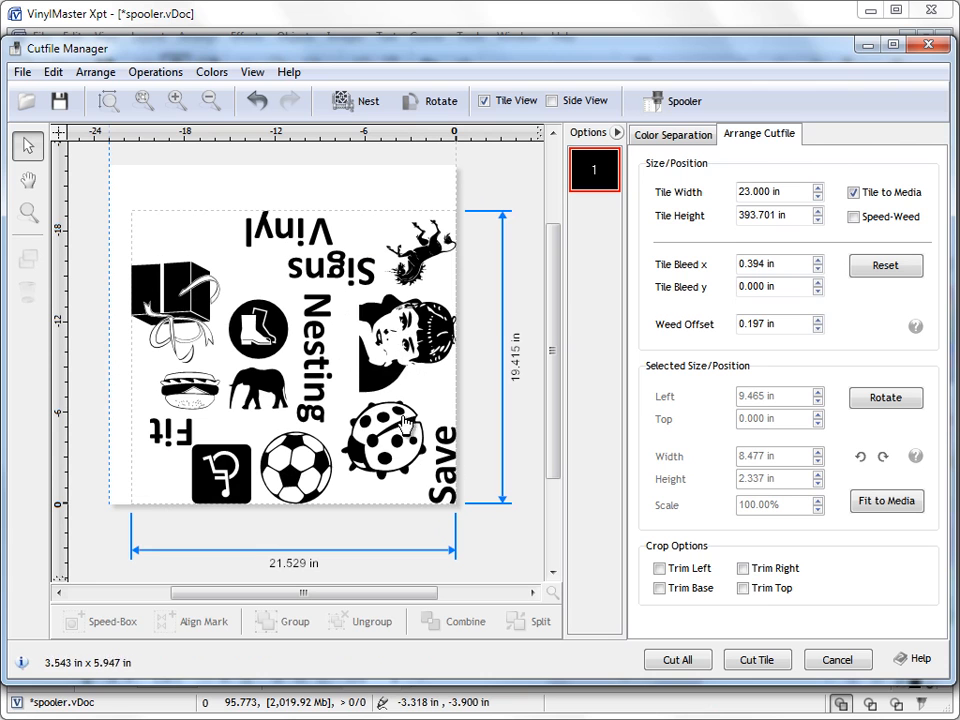